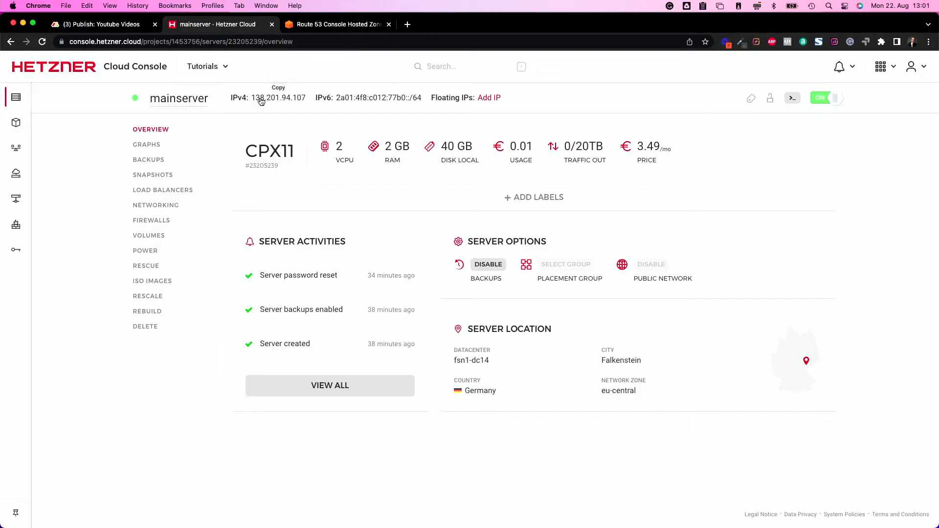
Step: Copy the server IPv4 138.201.94.107 and return to the winnerhabits.org hosted zone records
click(337, 25)
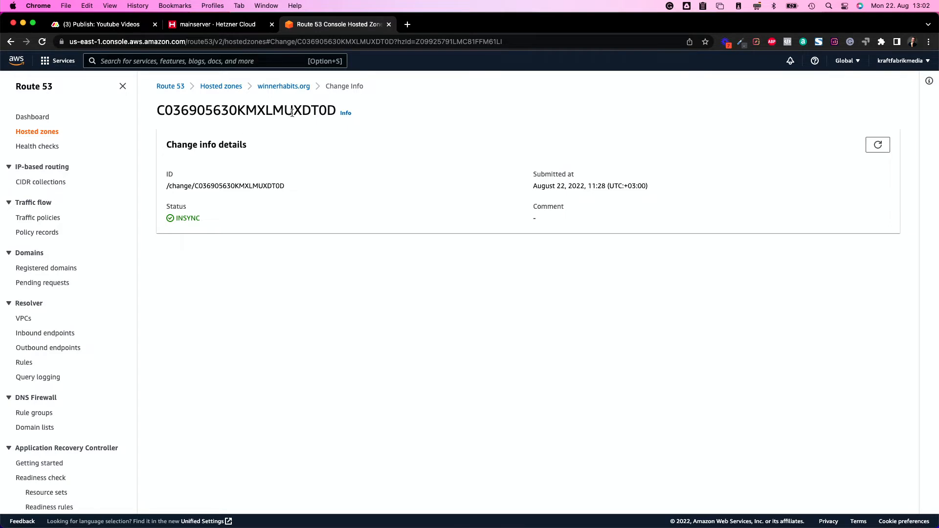
click(283, 85)
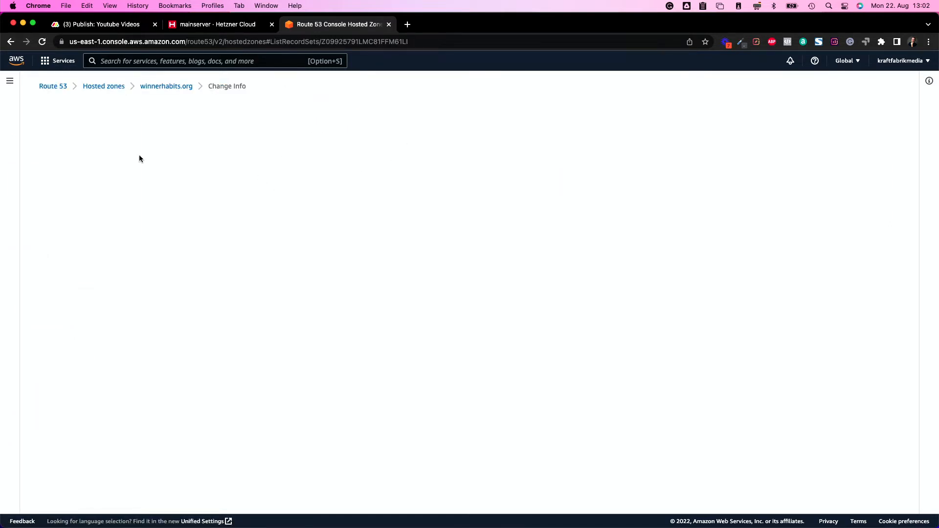
click(166, 85)
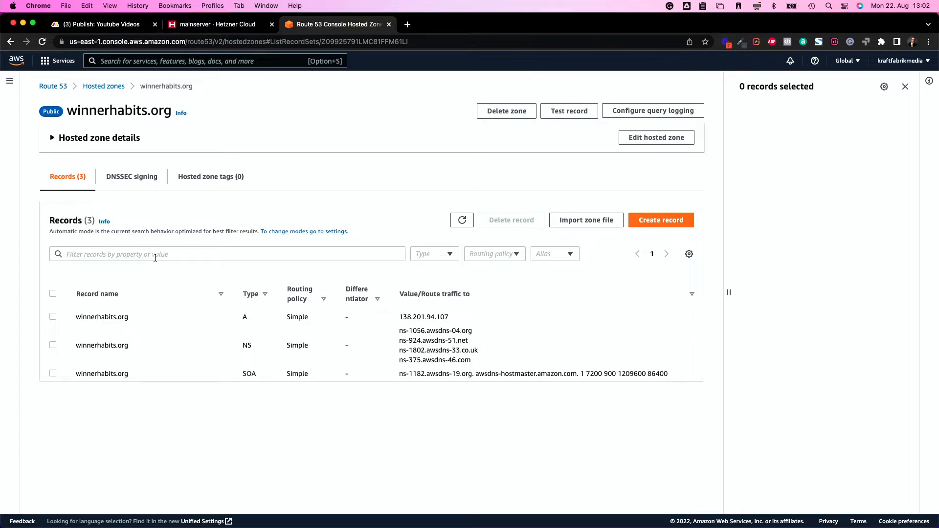
mouse_move(306, 193)
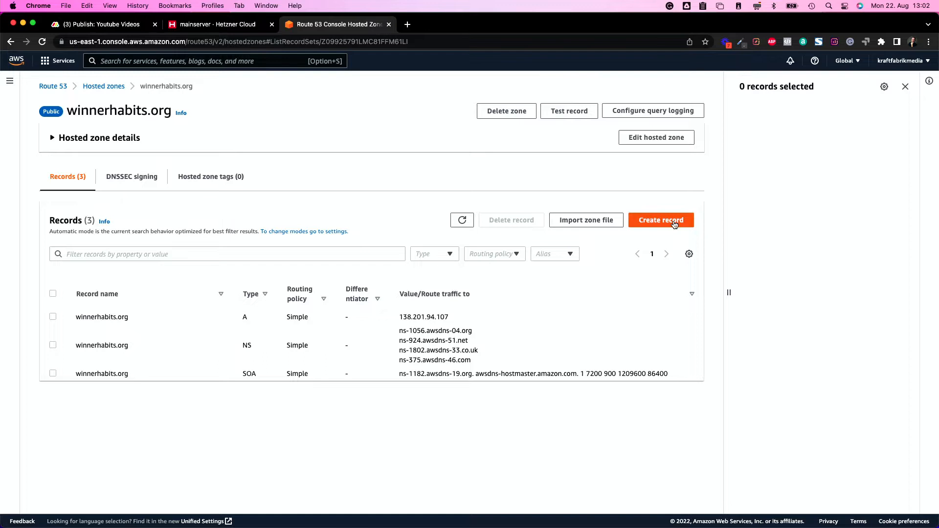
Step: Create an A record named 'm' with value 138.201.94.107
click(660, 219)
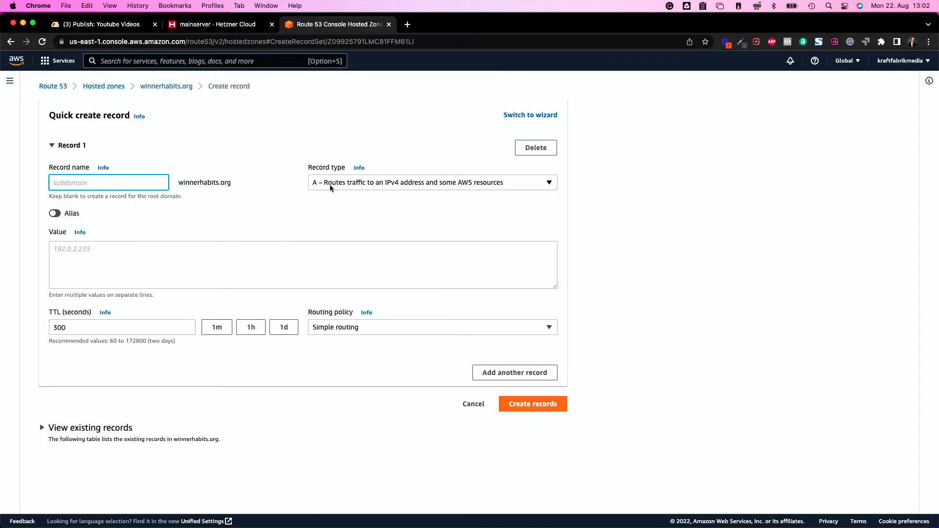
click(108, 183)
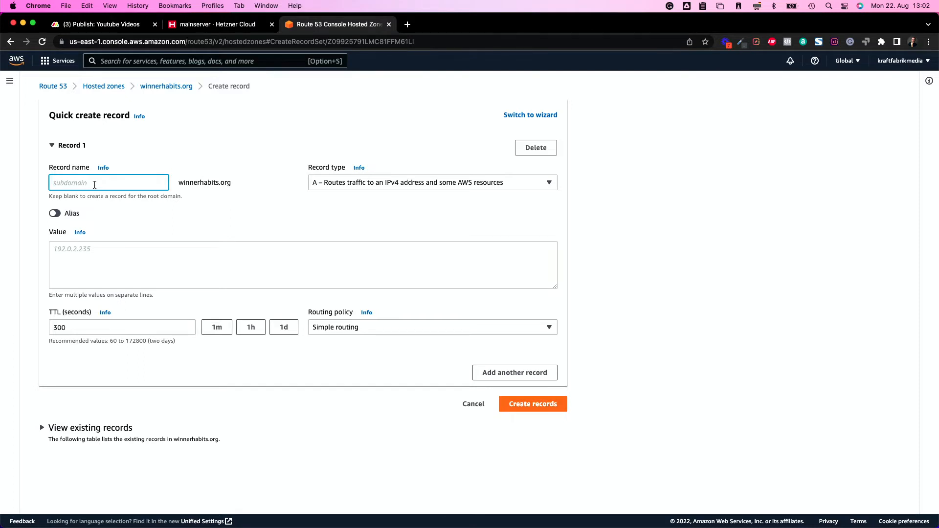
text(m)
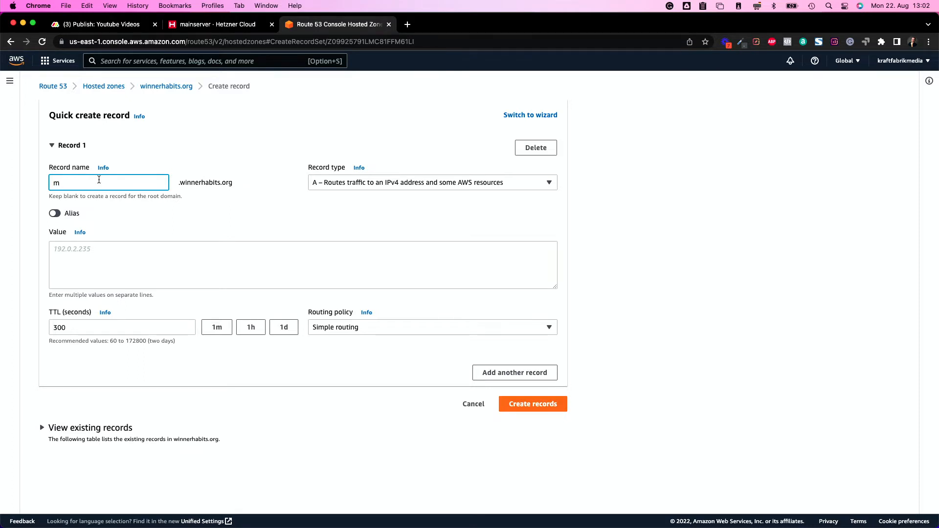
text(autic)
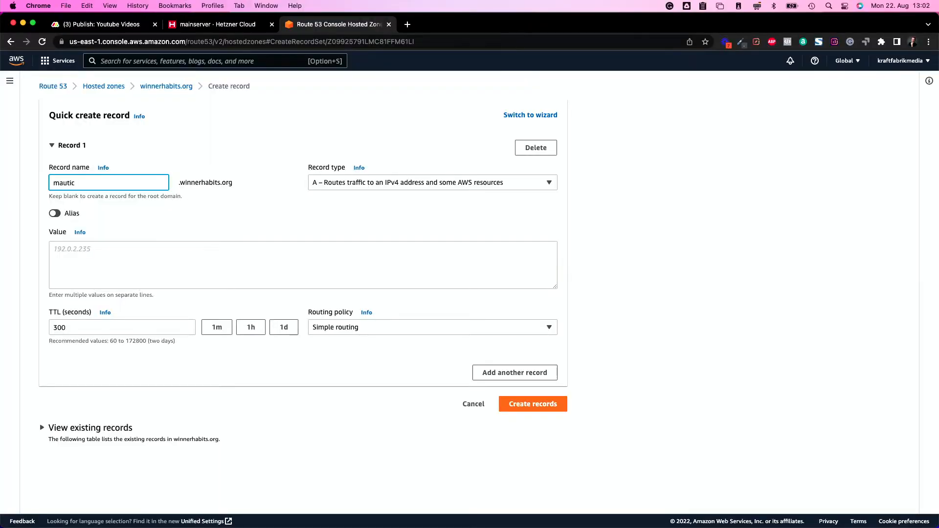
click(531, 403)
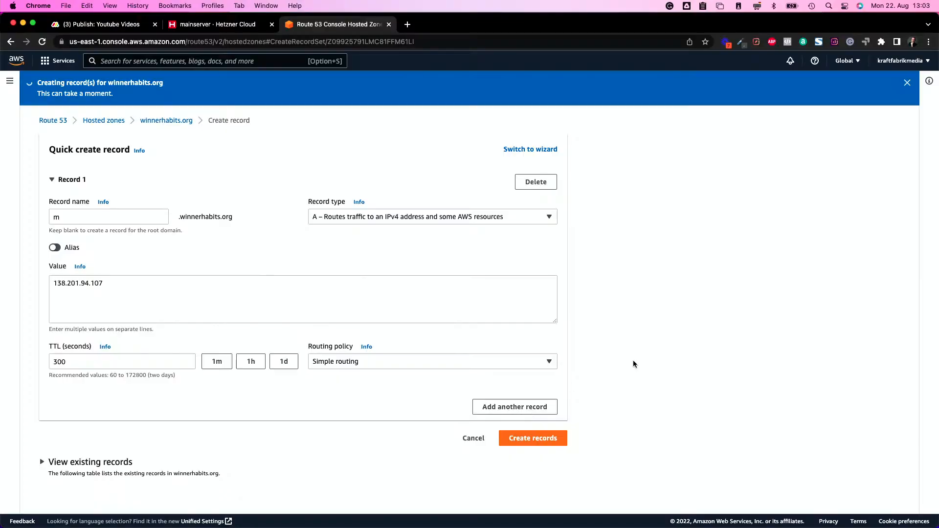
click(532, 438)
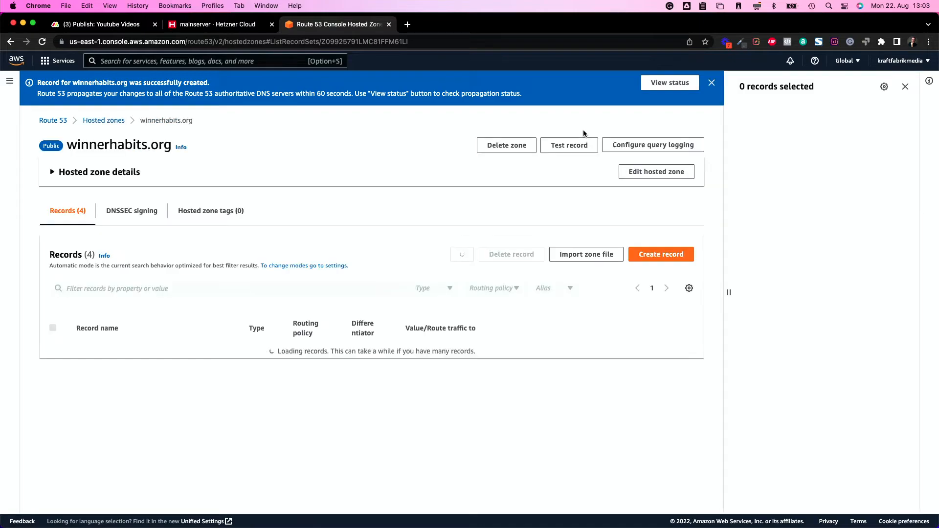
Step: Switch to Atom showing the mautic4-startup-tutorial.sh script
click(216, 24)
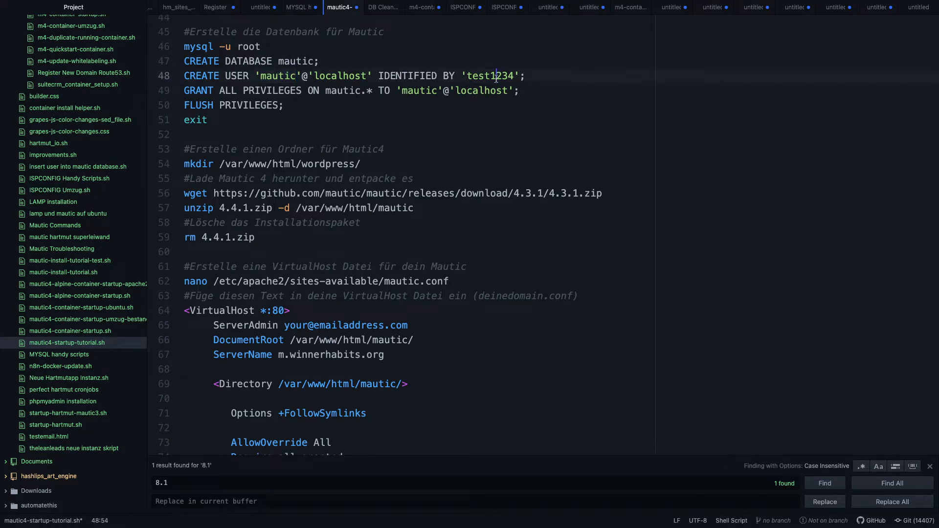
Step: Select the database password in the script's CREATE USER line
double_click(491, 76)
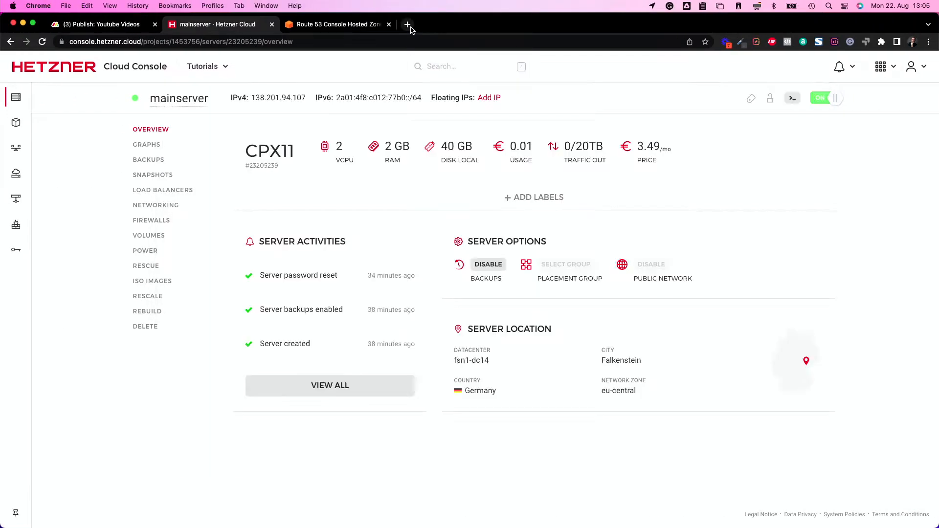
Step: Open github.com/mautic/mautic in a new tab and go to its Releases
click(408, 25)
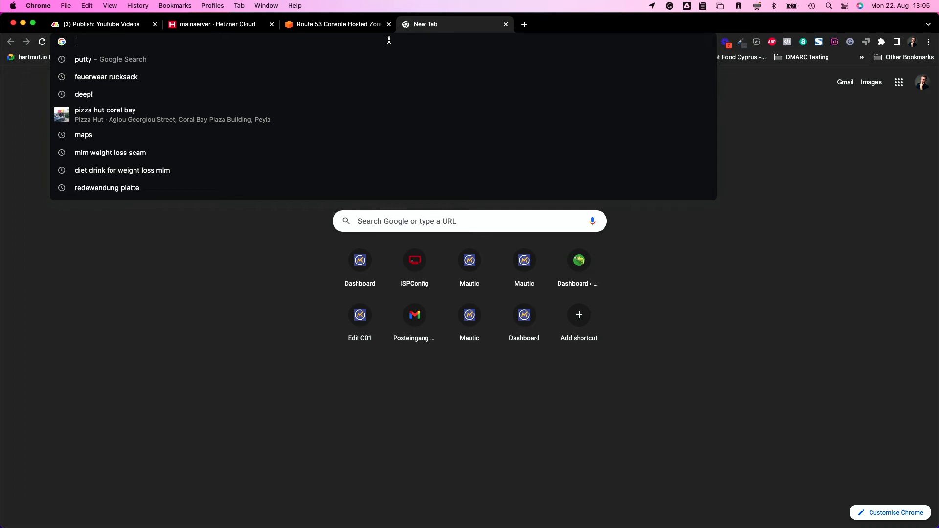
text(github.com/mautic/mautic/)
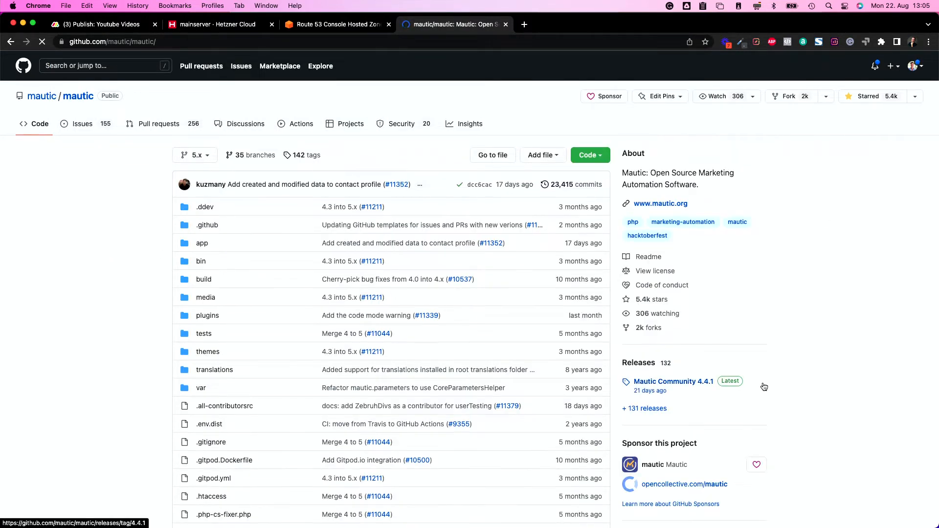
scroll(down, 3)
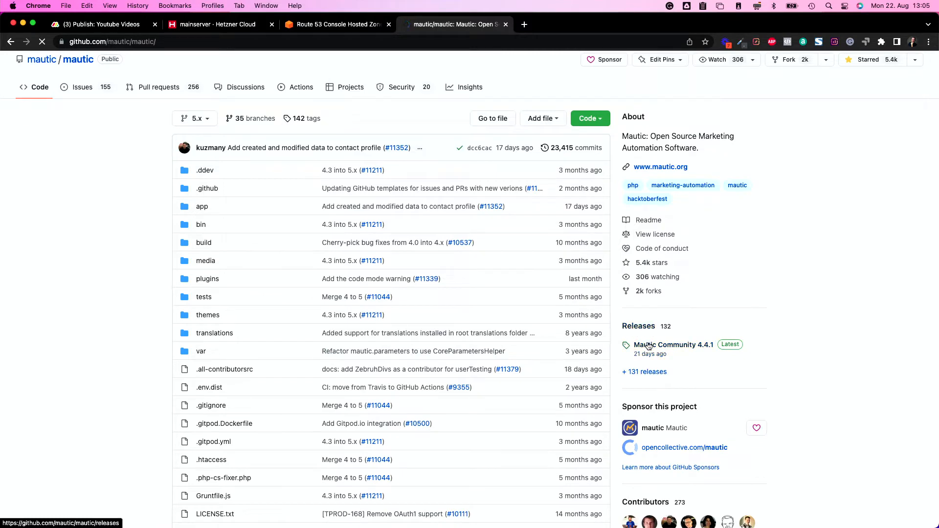
click(638, 325)
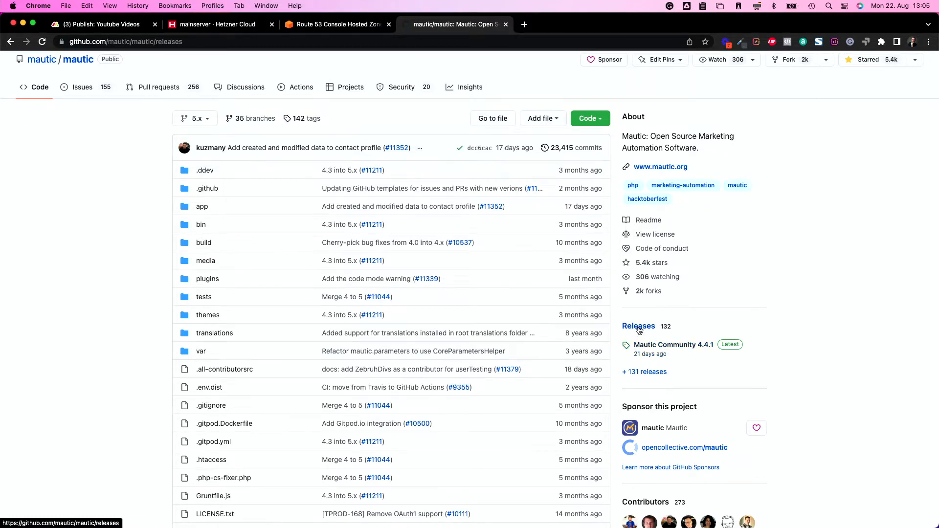
click(637, 326)
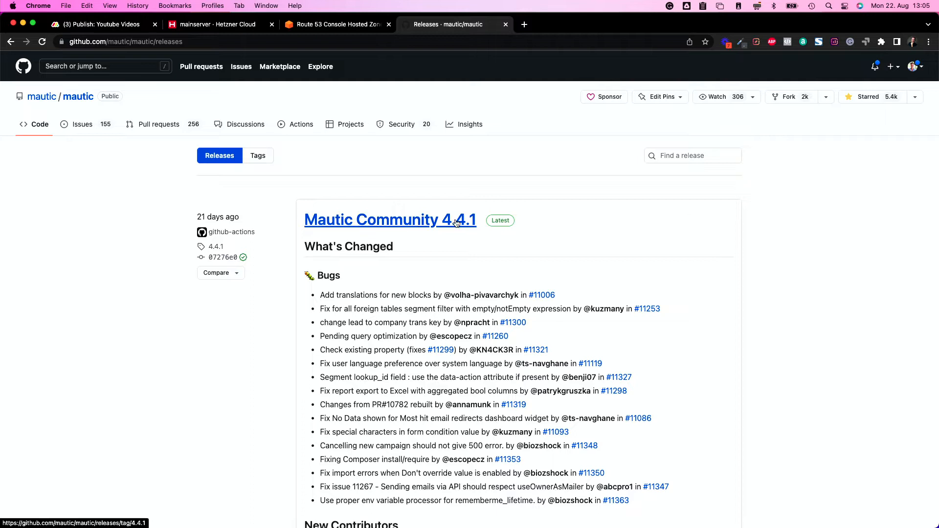
mouse_move(242, 278)
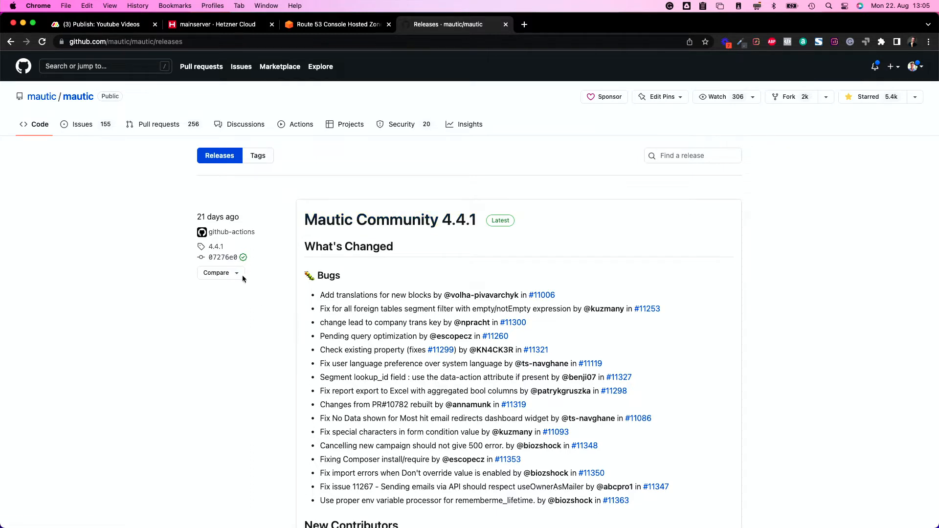
click(216, 272)
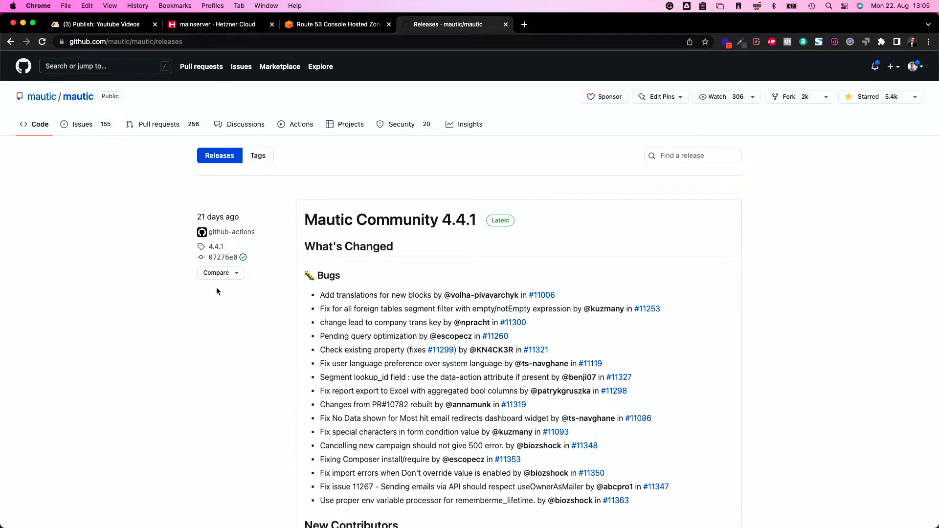
Step: Copy the 4.4.1.zip download link from the latest release
scroll(down, 3)
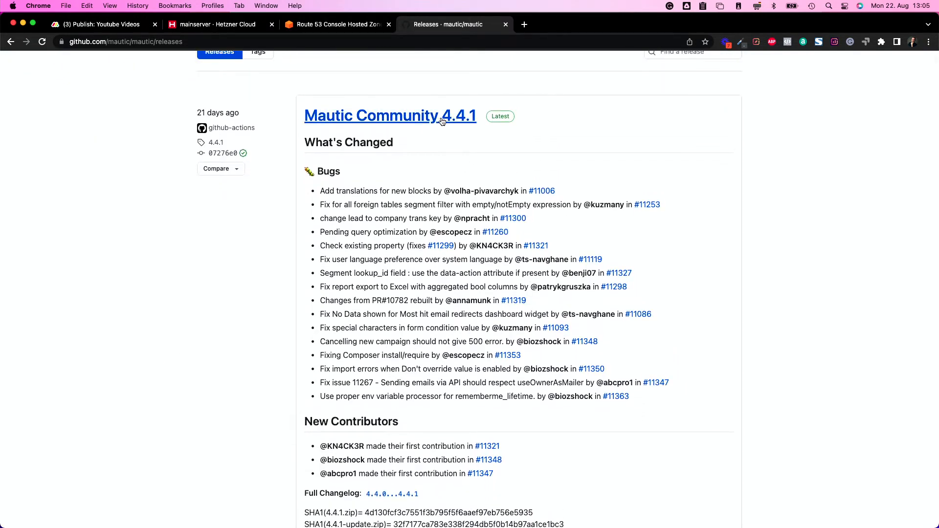
scroll(down, 3)
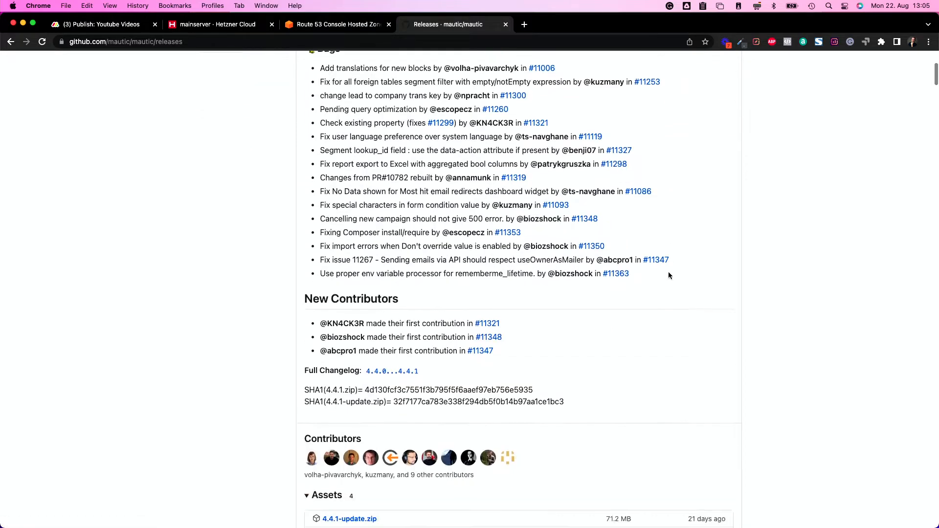
scroll(down, 3)
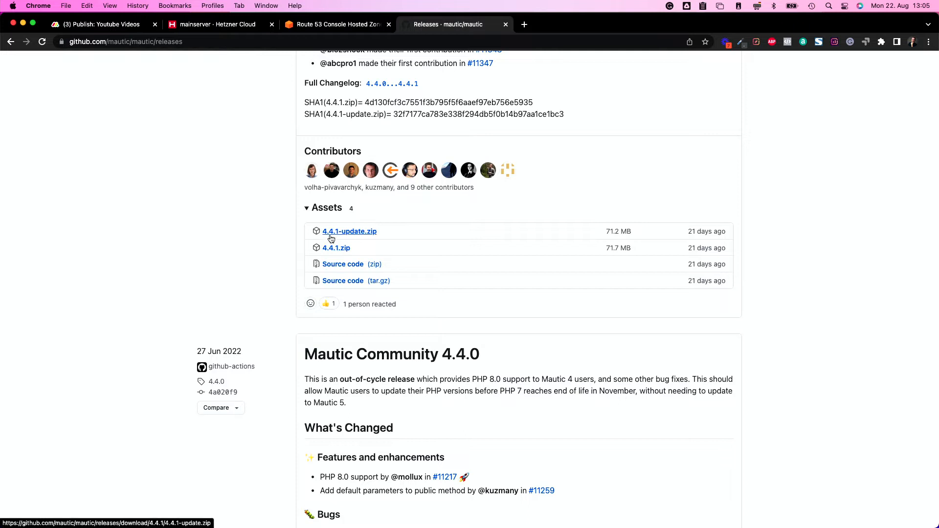
mouse_move(336, 248)
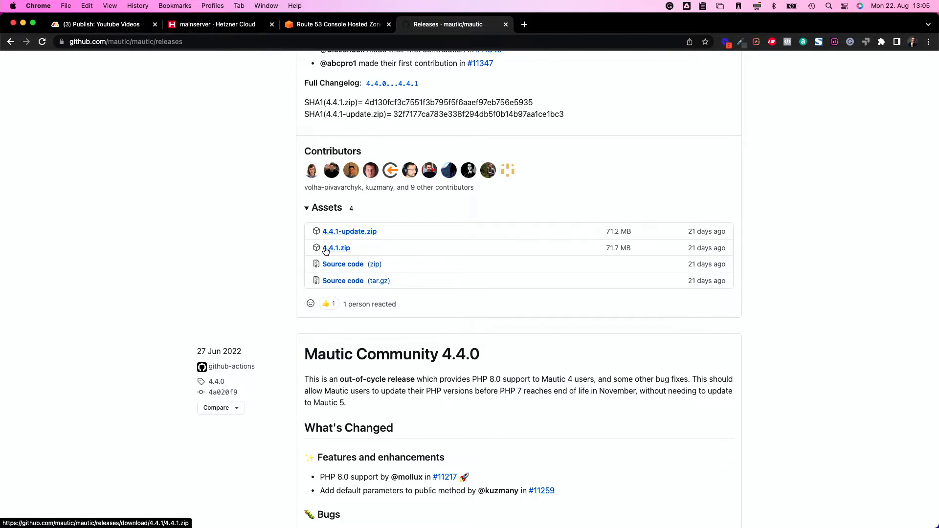
right_click(336, 248)
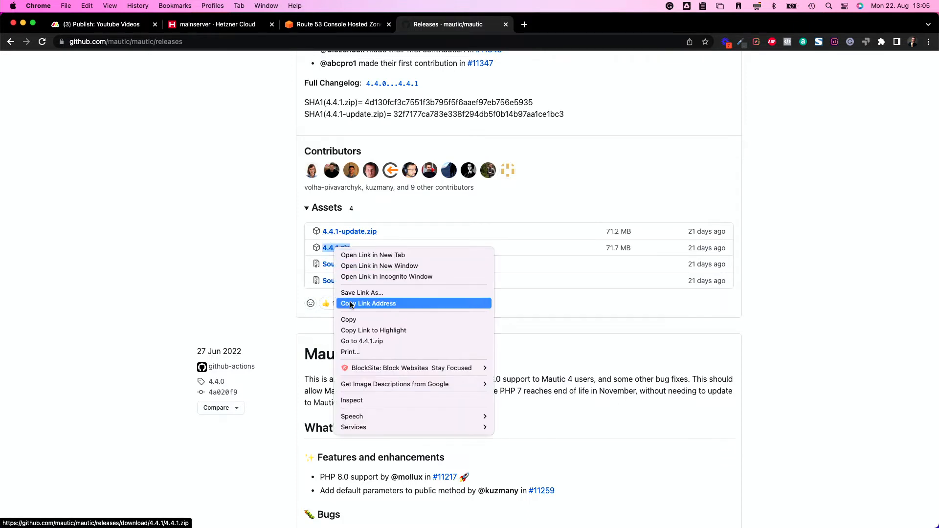
click(368, 303)
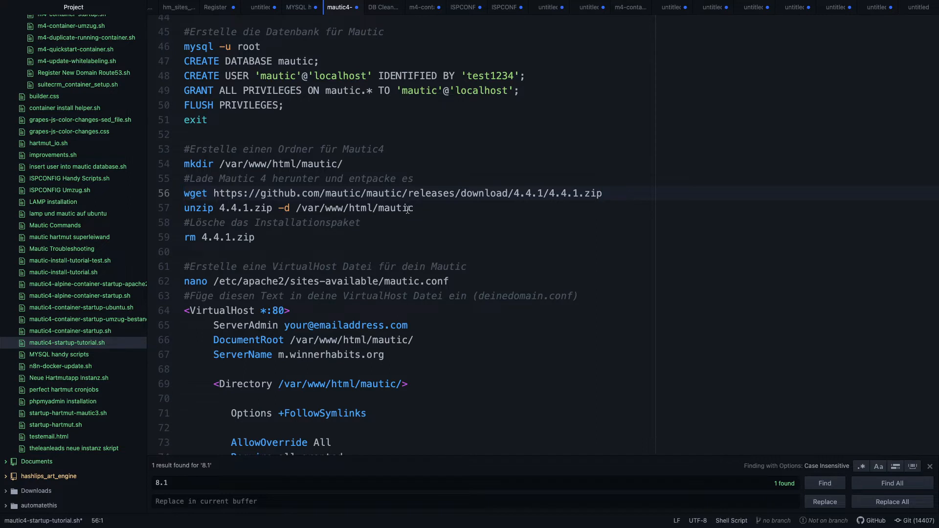
Step: Run the wget and unzip commands on the server, then remove 4.4.1.zip
click(412, 208)
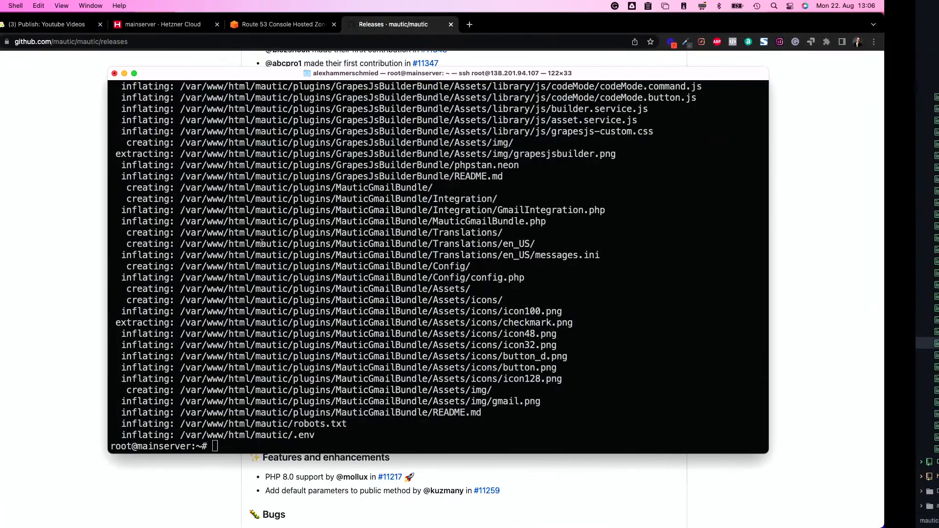
text(rm 4.4.1.zip)
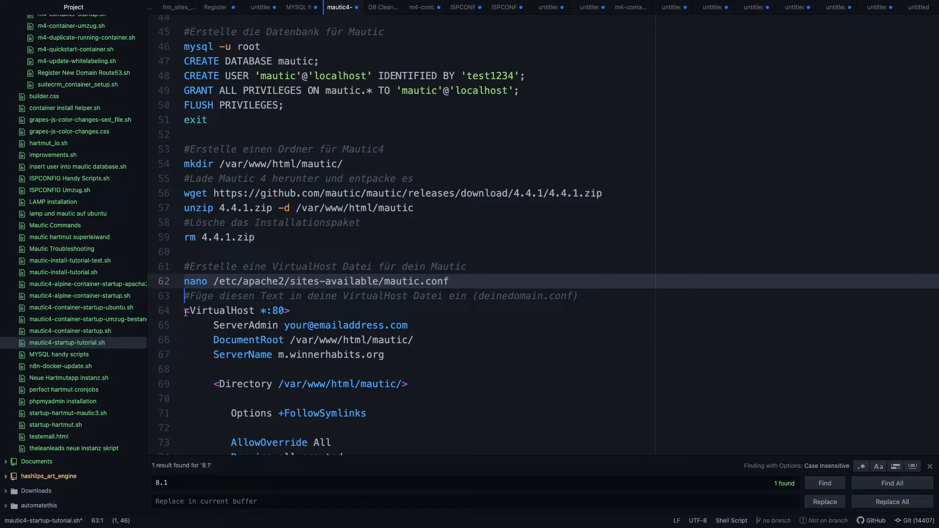
scroll(down, 3)
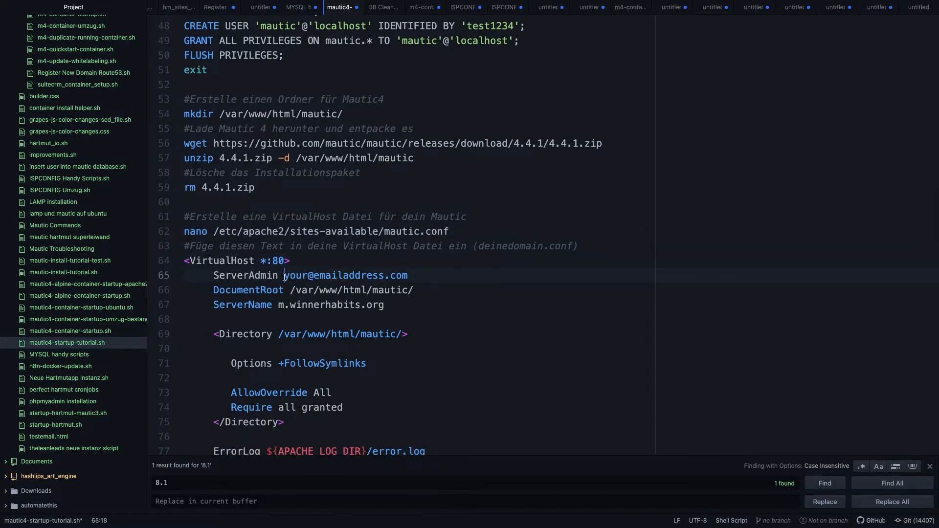
Step: Add a 'mautic' prefix to the ServerName domain, then undo it
double_click(344, 274)
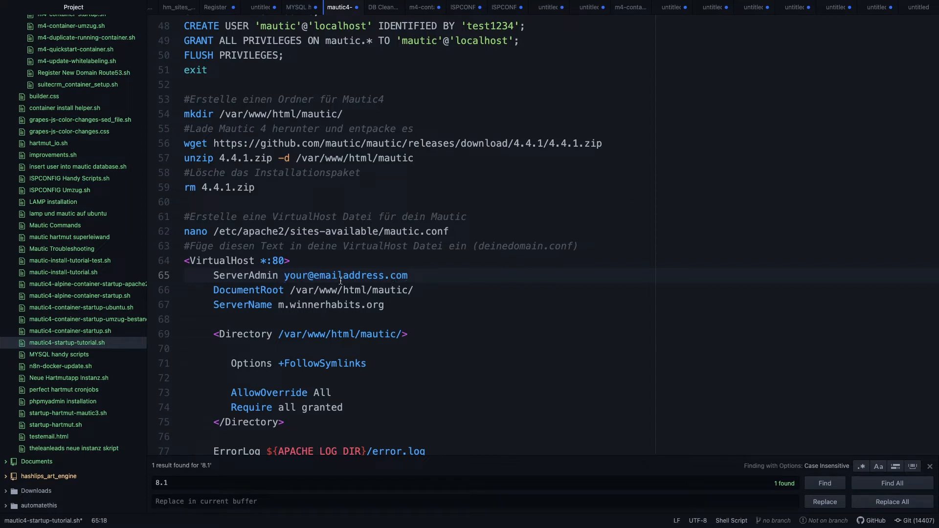
click(291, 290)
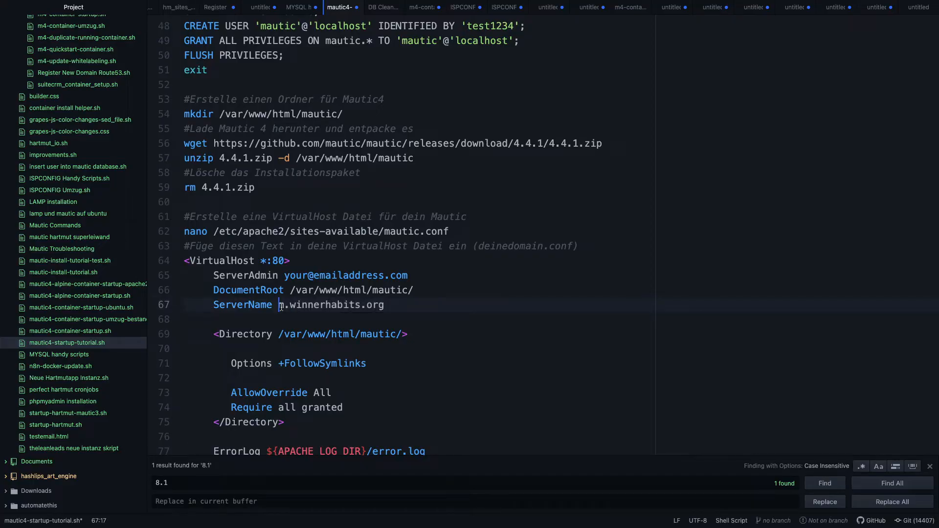
text(mautic)
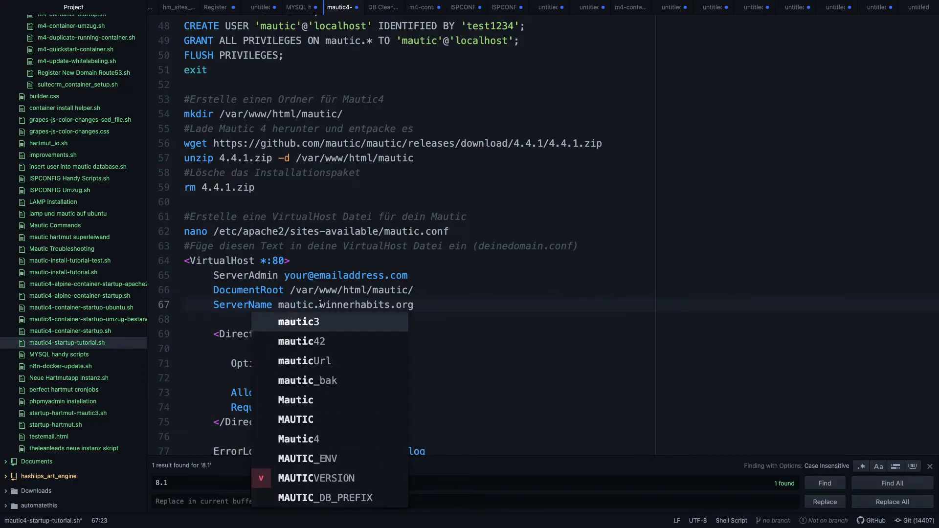
key(Escape)
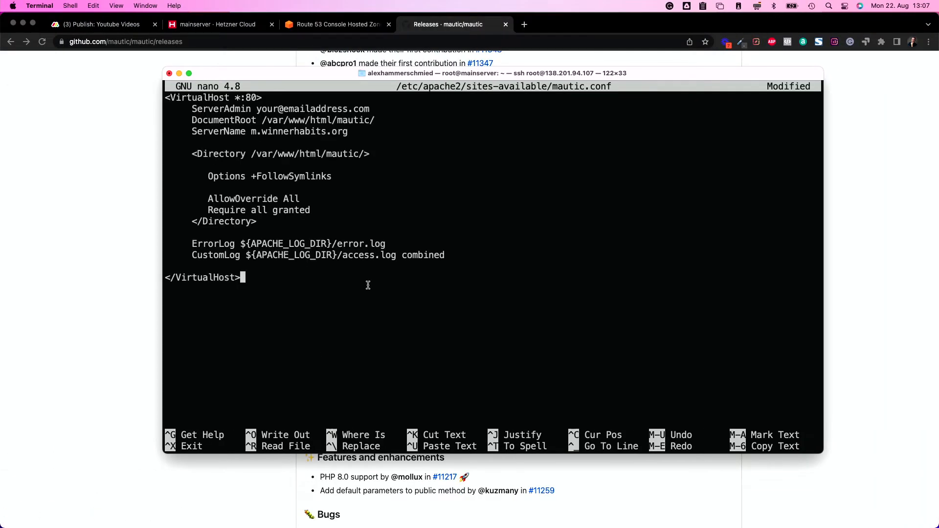
Step: Write mautic.conf to disk in nano with Ctrl+O
key(ctrl+o)
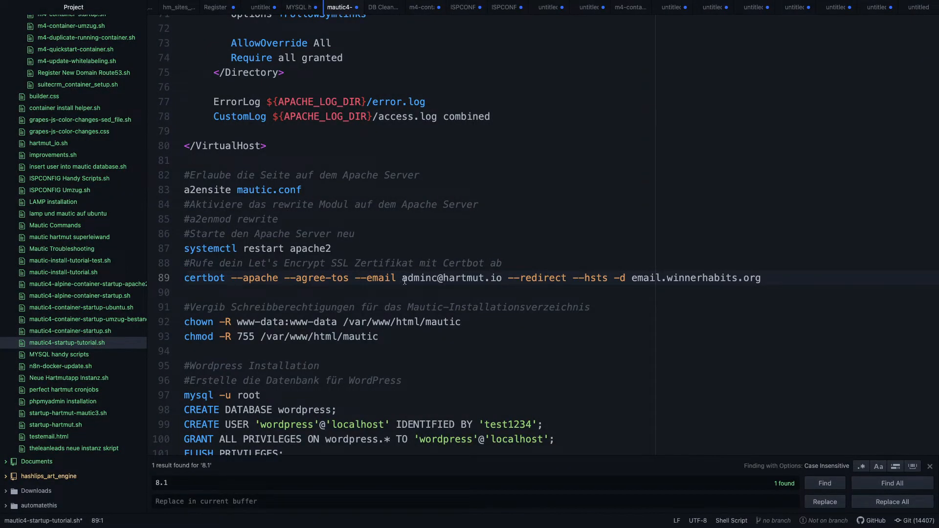
Step: Select 'email' in the certbot -d domain on line 89
double_click(446, 278)
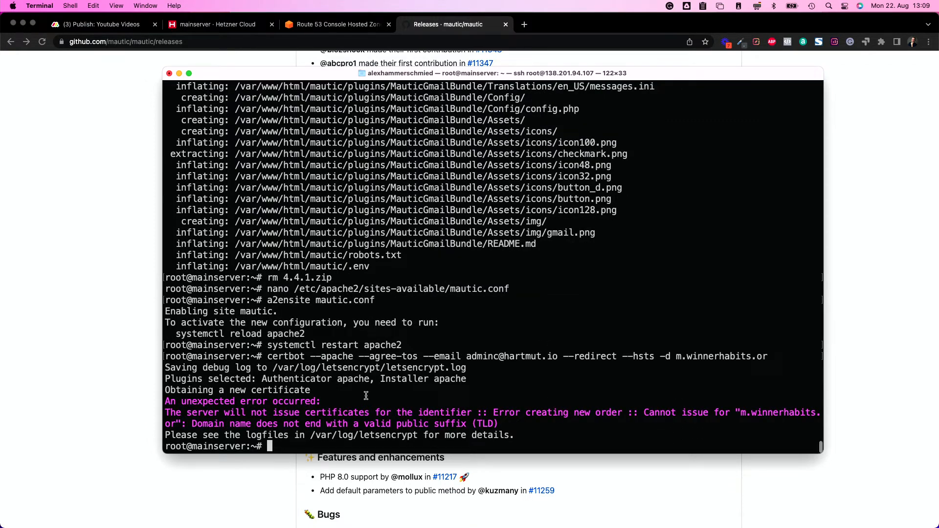
mouse_move(512, 415)
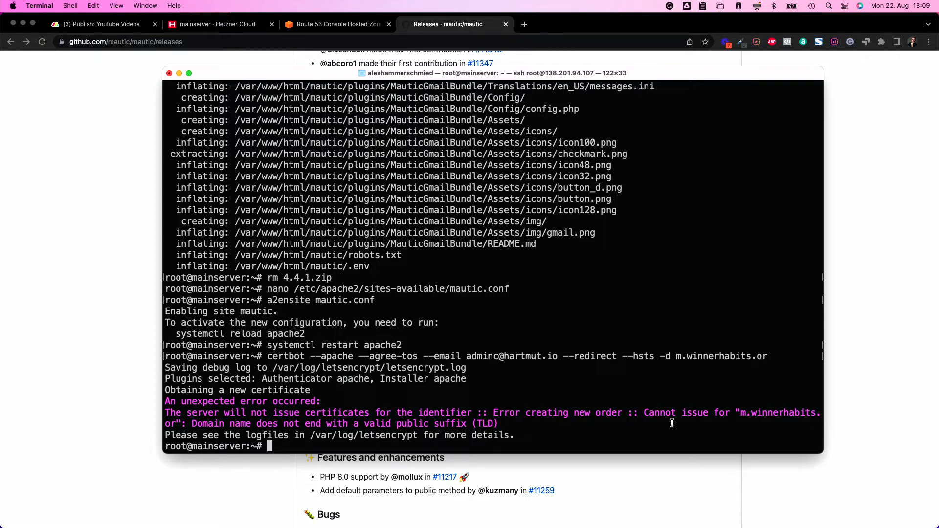
mouse_move(704, 417)
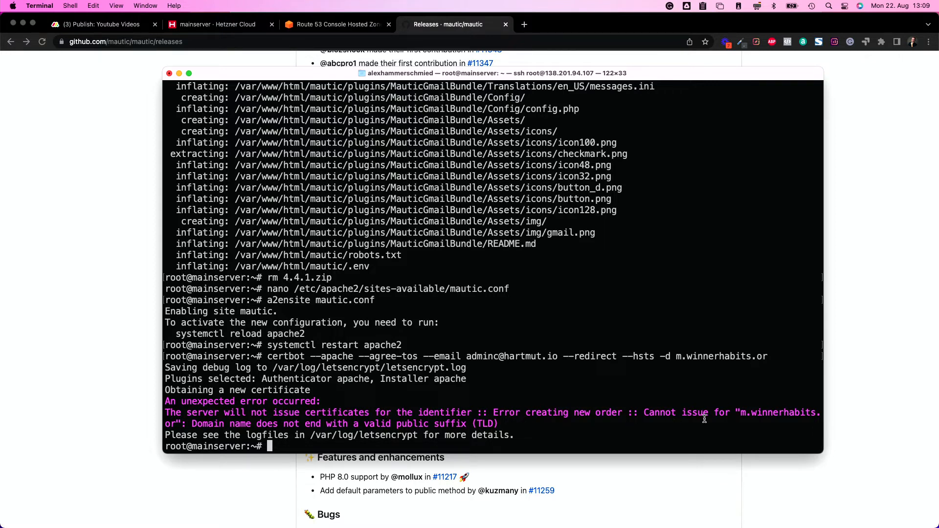
mouse_move(184, 428)
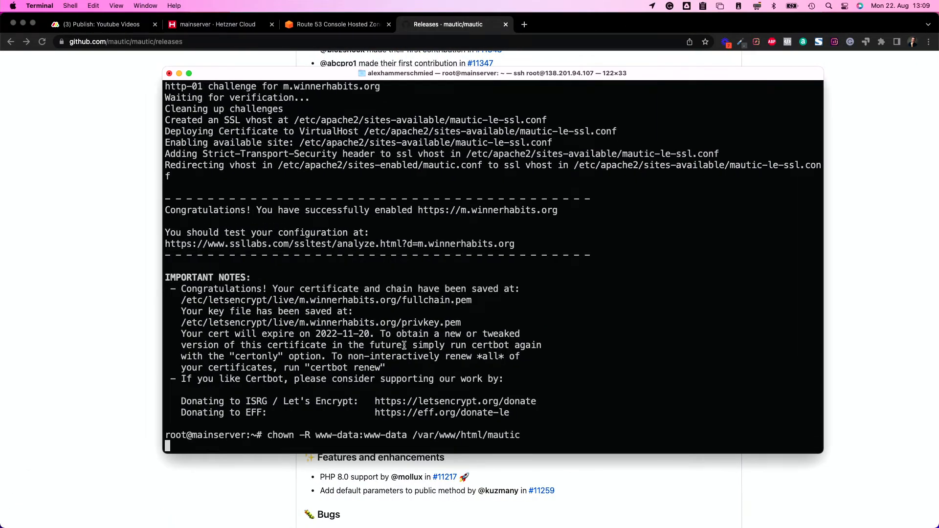
Step: Open a new browser tab
click(640, 24)
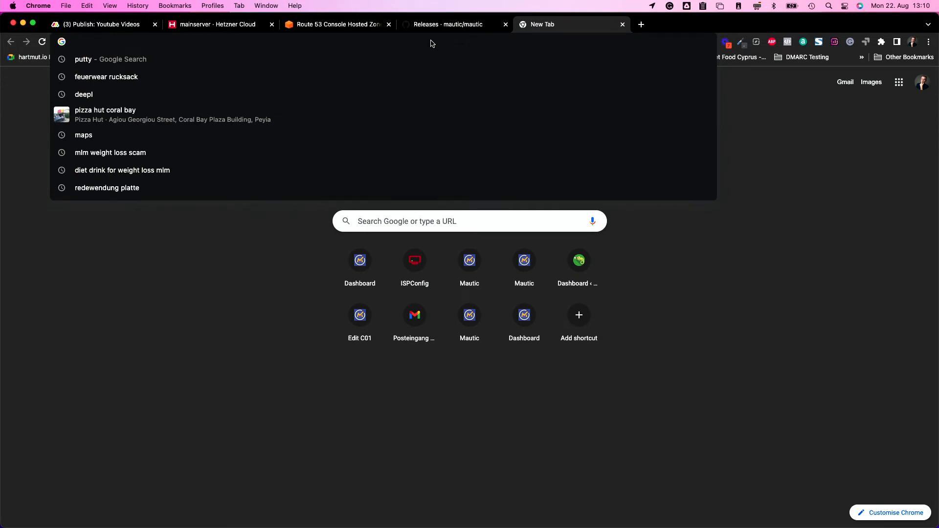
Step: Load m.winnerhabits.org in a new Chrome tab to reach the Mautic Database Setup
text(m.winnerhabits.org/installer/step/1)
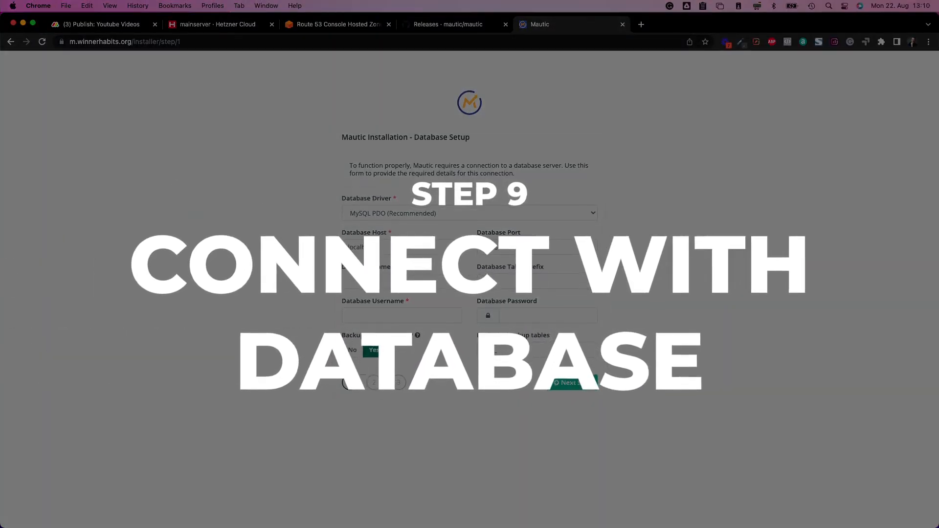
Step: Connect to database 'mautic' as user 'mautic' with its password and continue
click(401, 283)
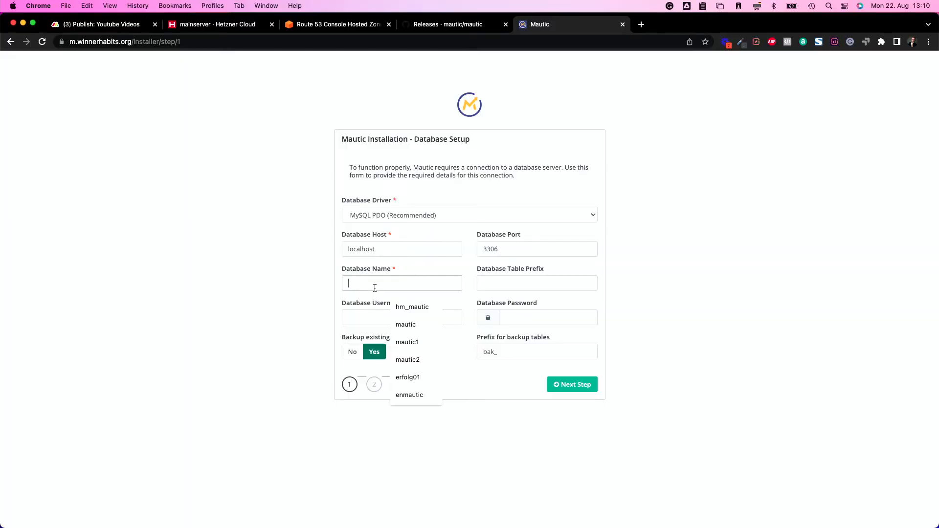
click(405, 323)
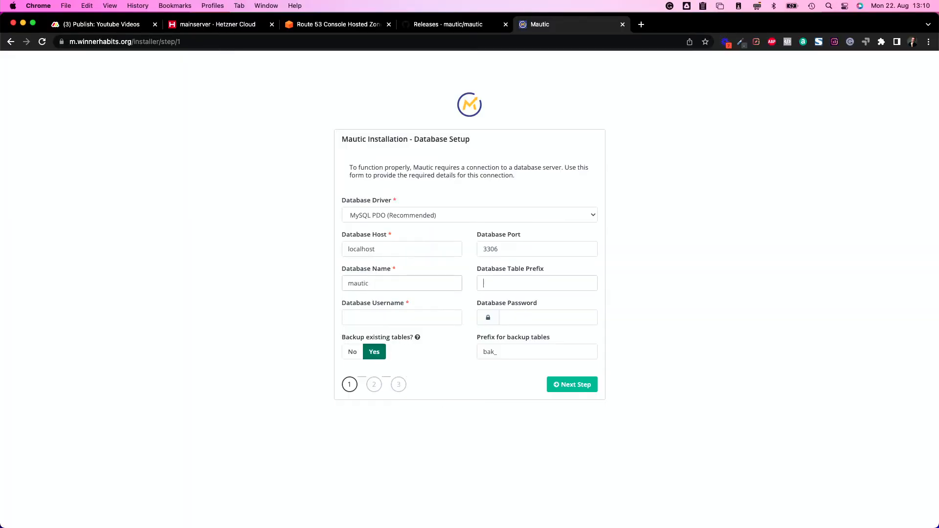
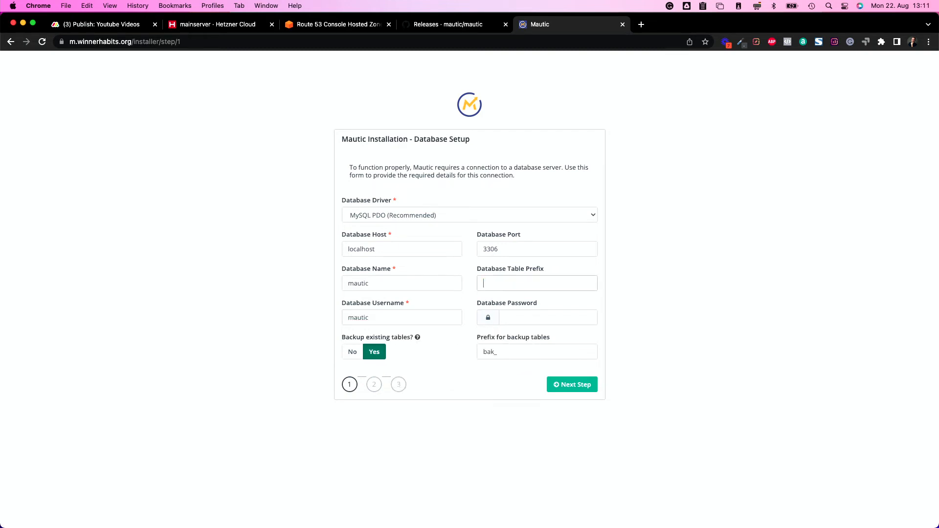
click(536, 317)
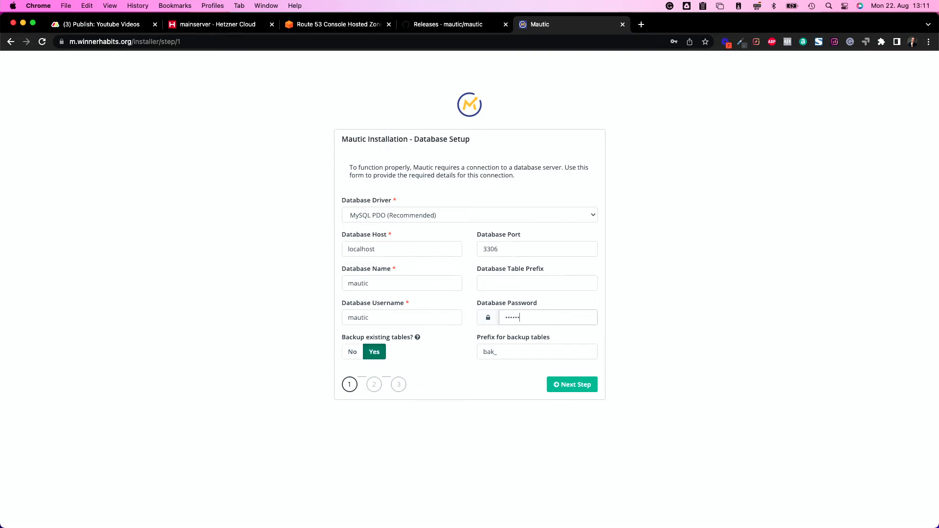
click(571, 384)
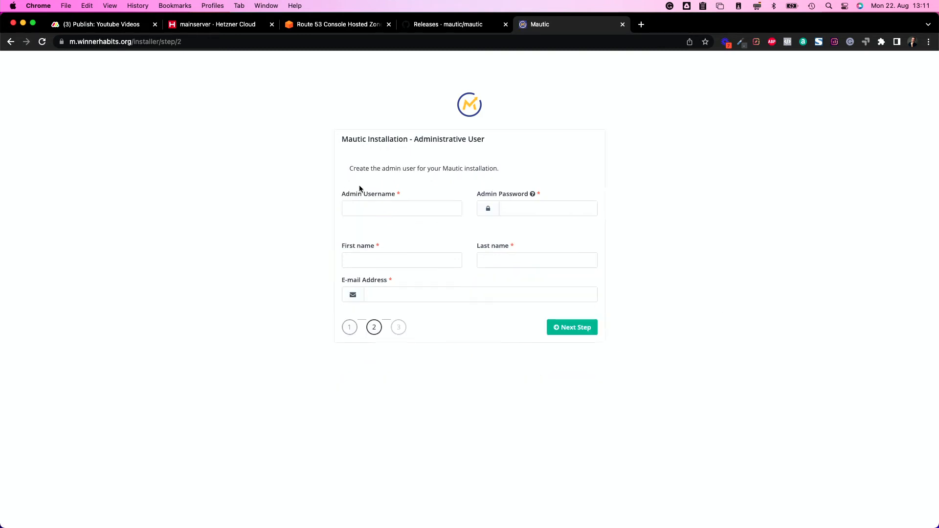
text(a)
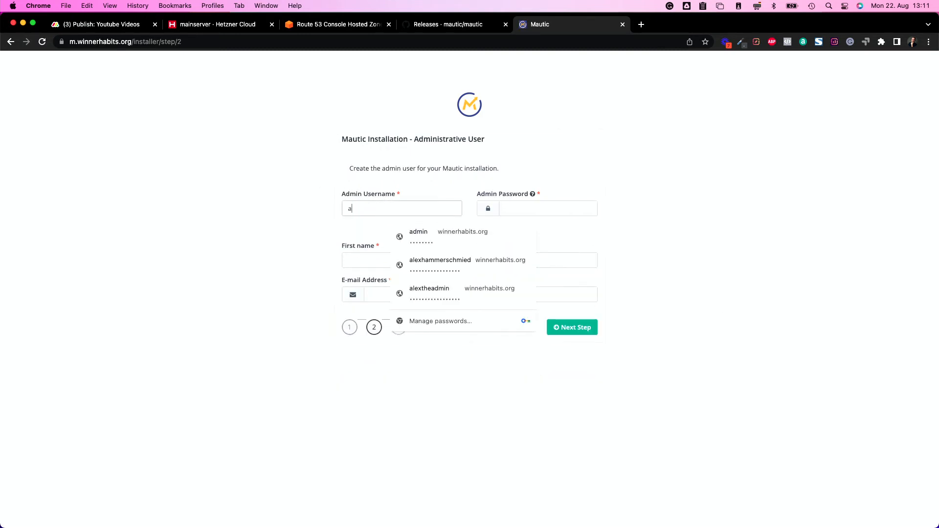
click(418, 235)
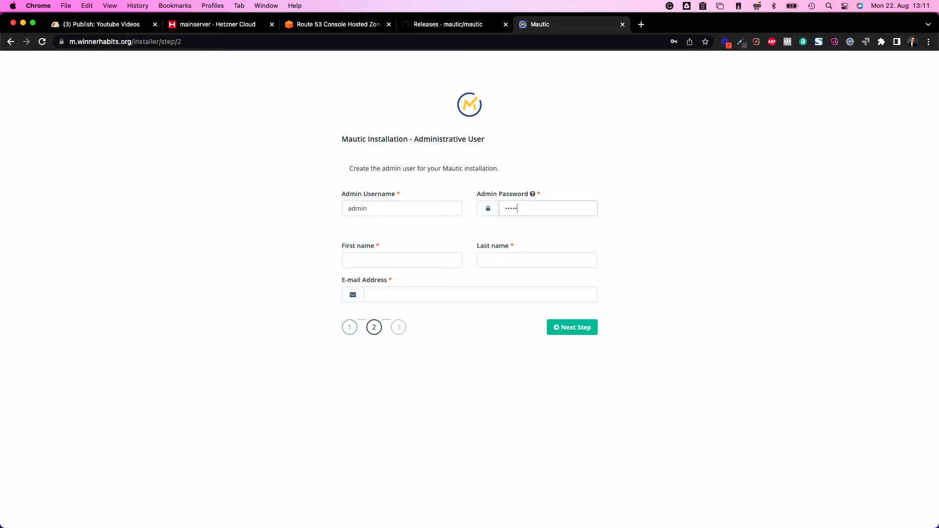
click(401, 260)
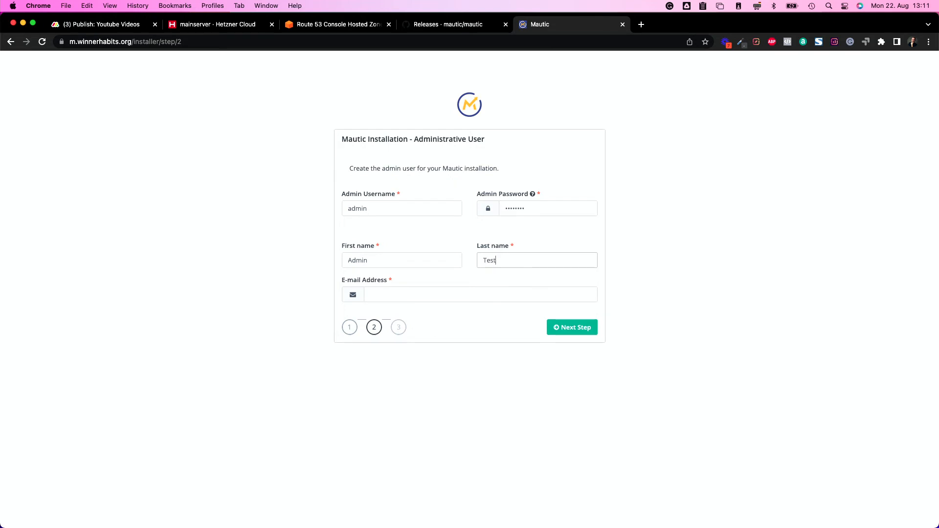
text(admin)
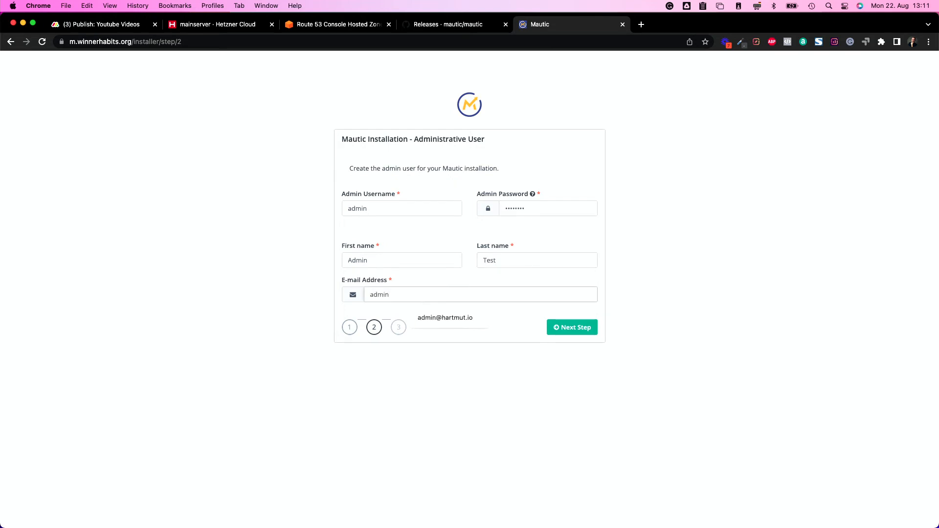
text(admin@test.com)
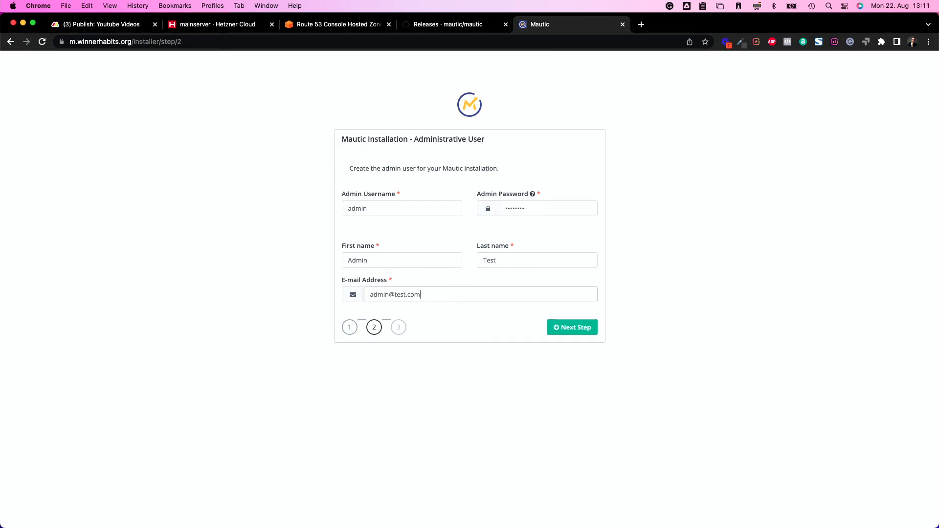
click(571, 327)
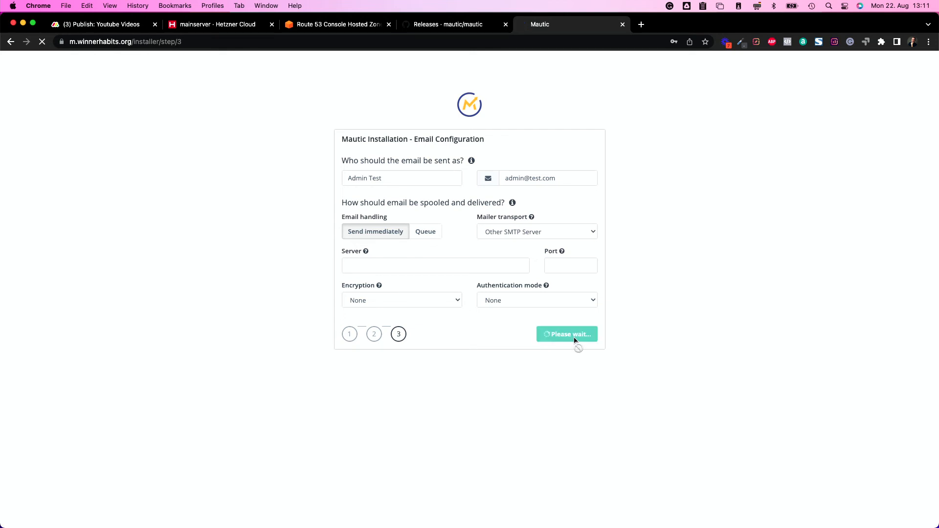
Step: Finish installation with default email settings and log in as admin to the dashboard
click(565, 333)
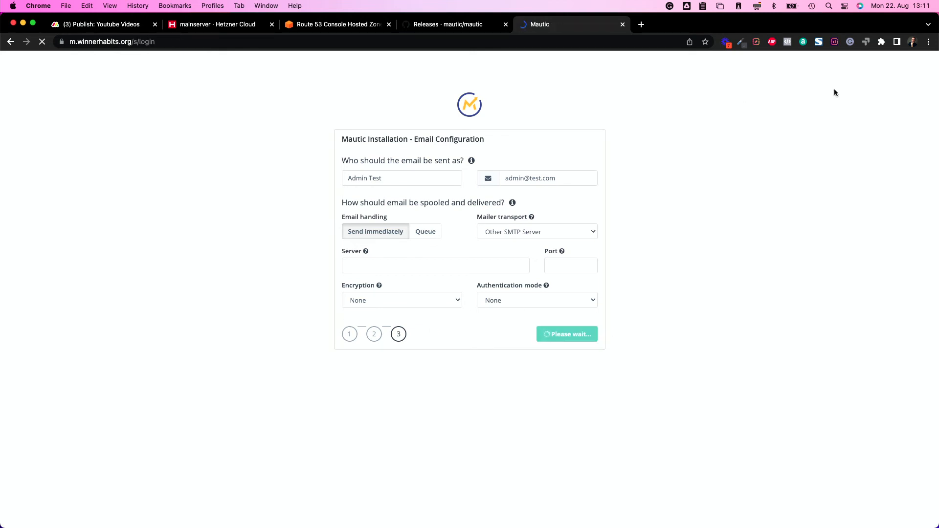
click(565, 333)
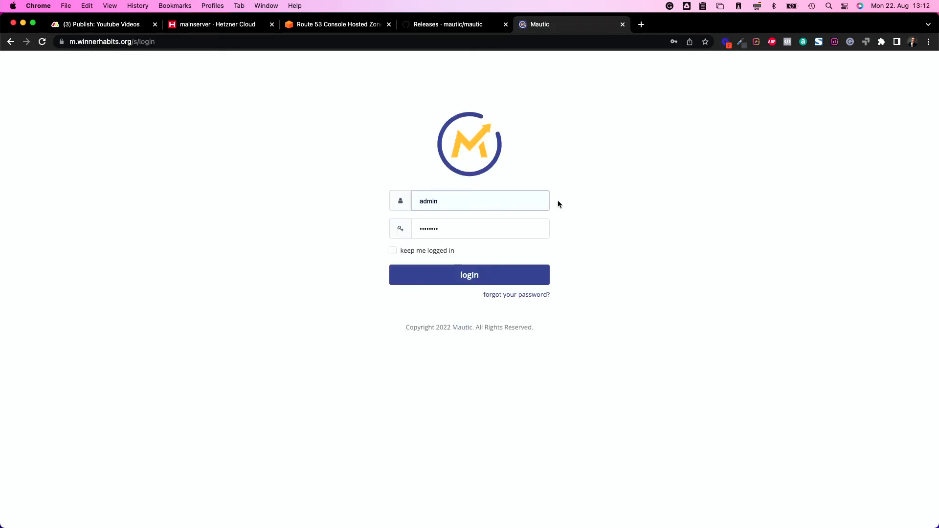
click(469, 275)
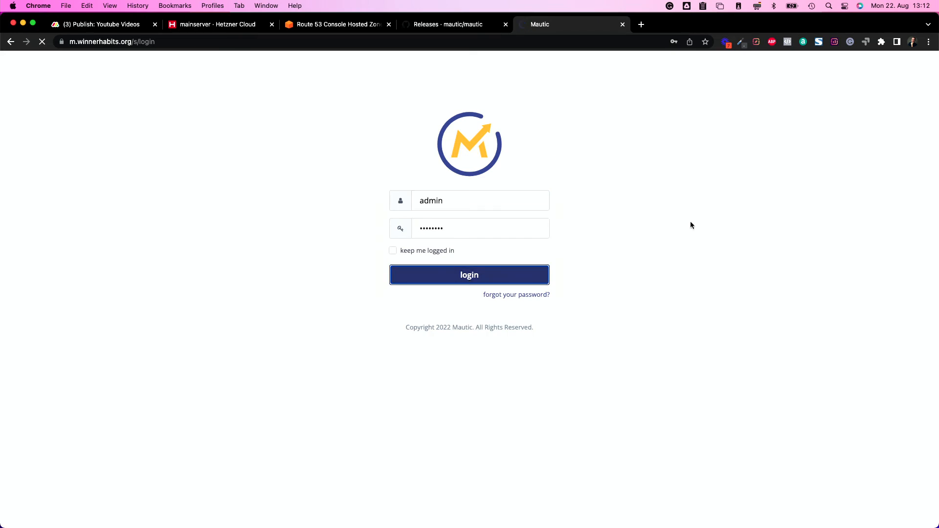
click(468, 275)
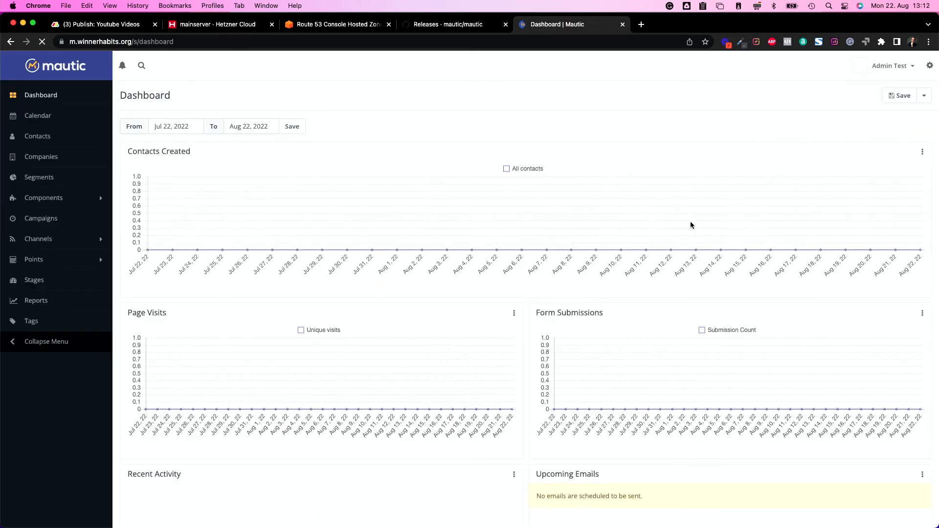